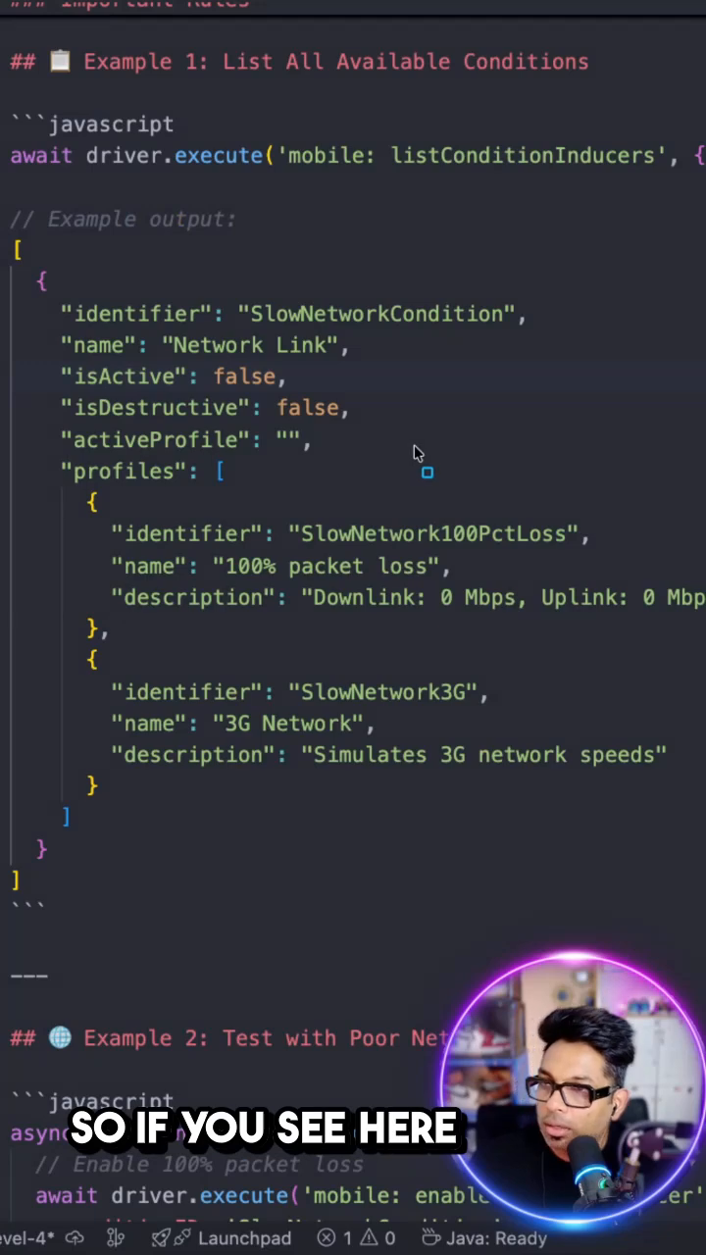
pyautogui.moveTo(92, 321)
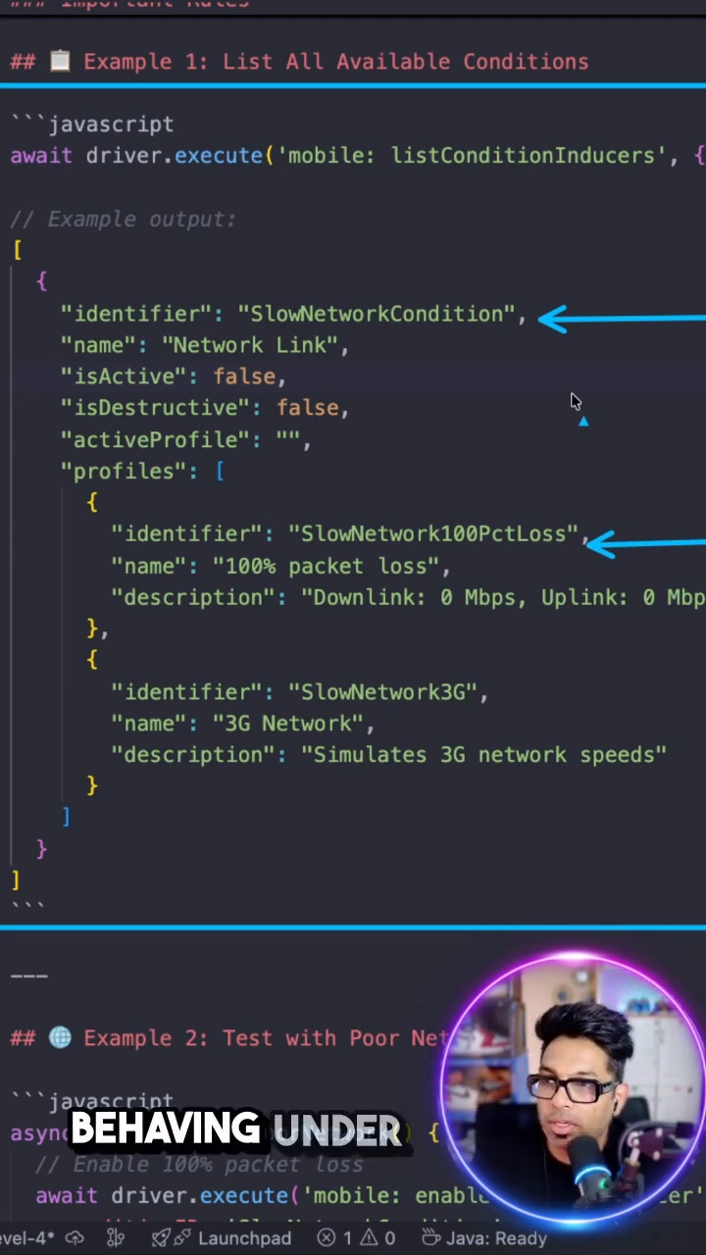
pyautogui.moveTo(469, 709)
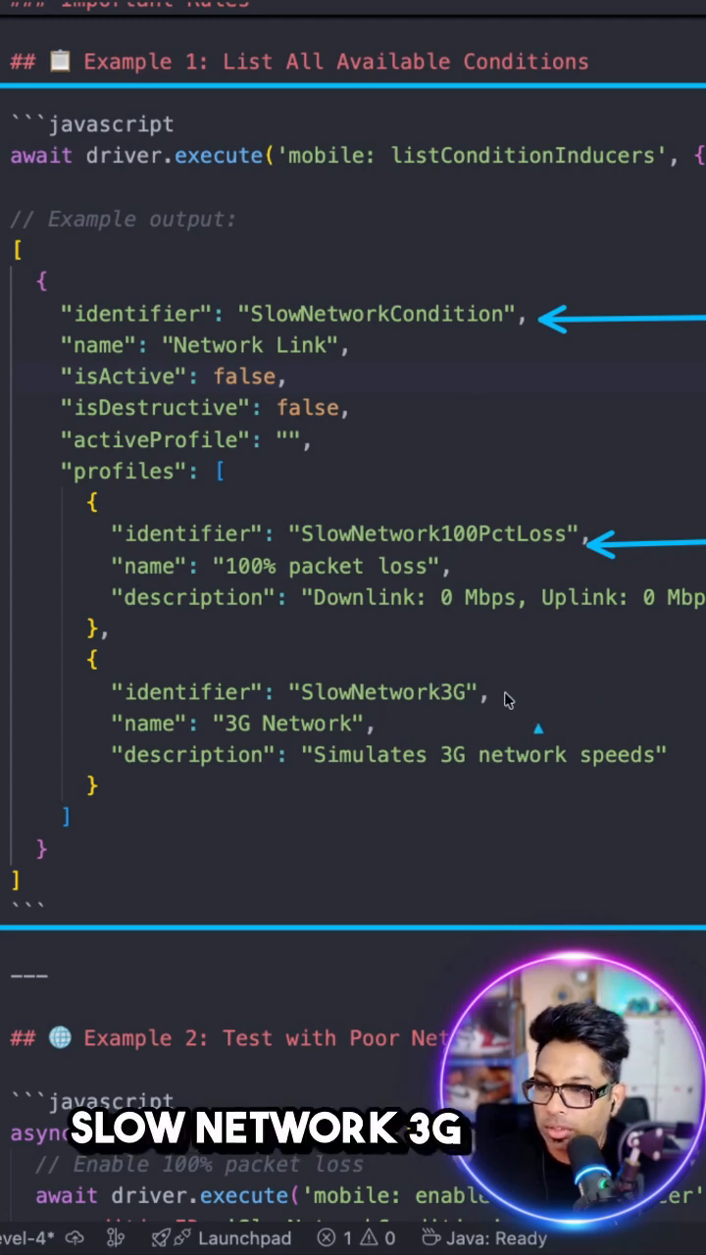
pyautogui.moveTo(353, 565)
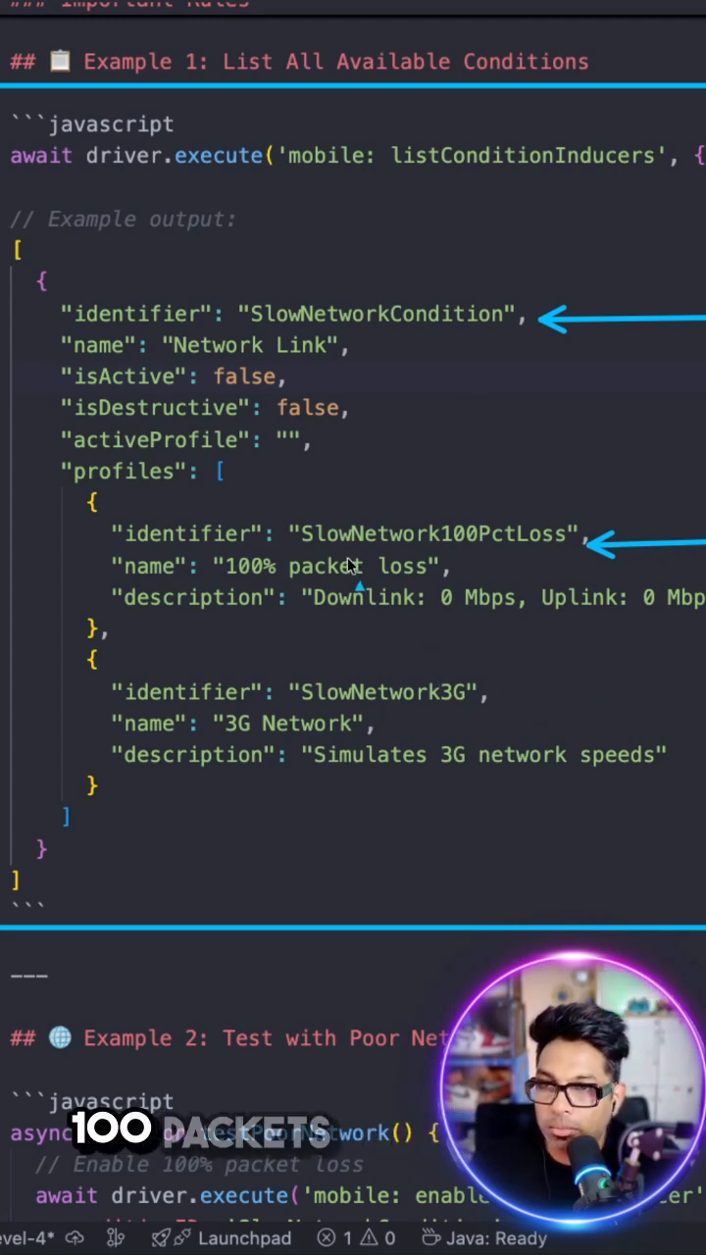
pyautogui.moveTo(372, 297)
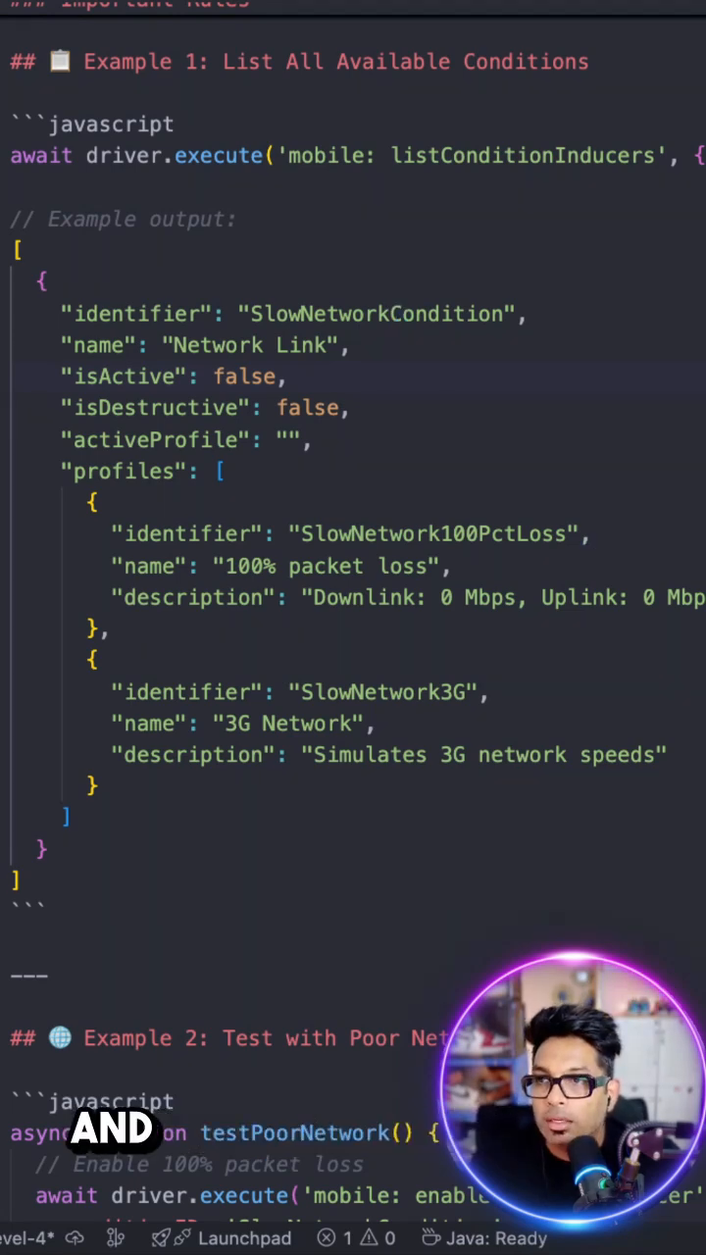
pyautogui.scroll(-3)
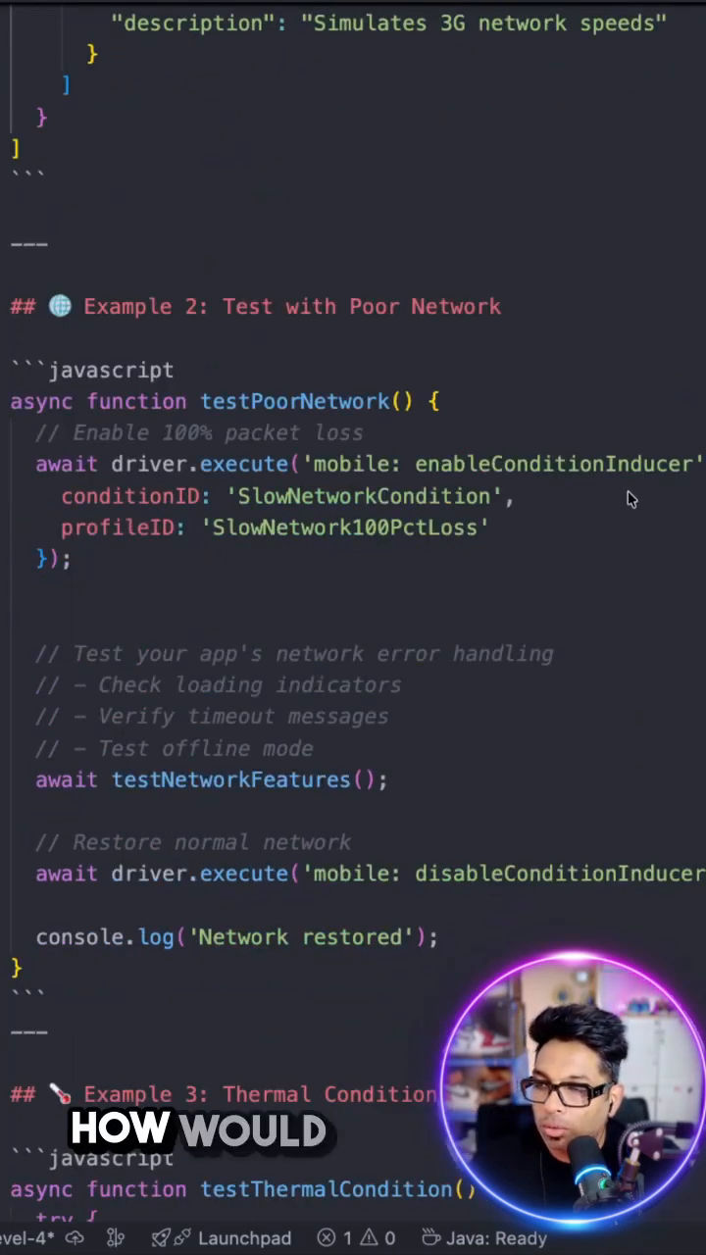
pyautogui.scroll(-3)
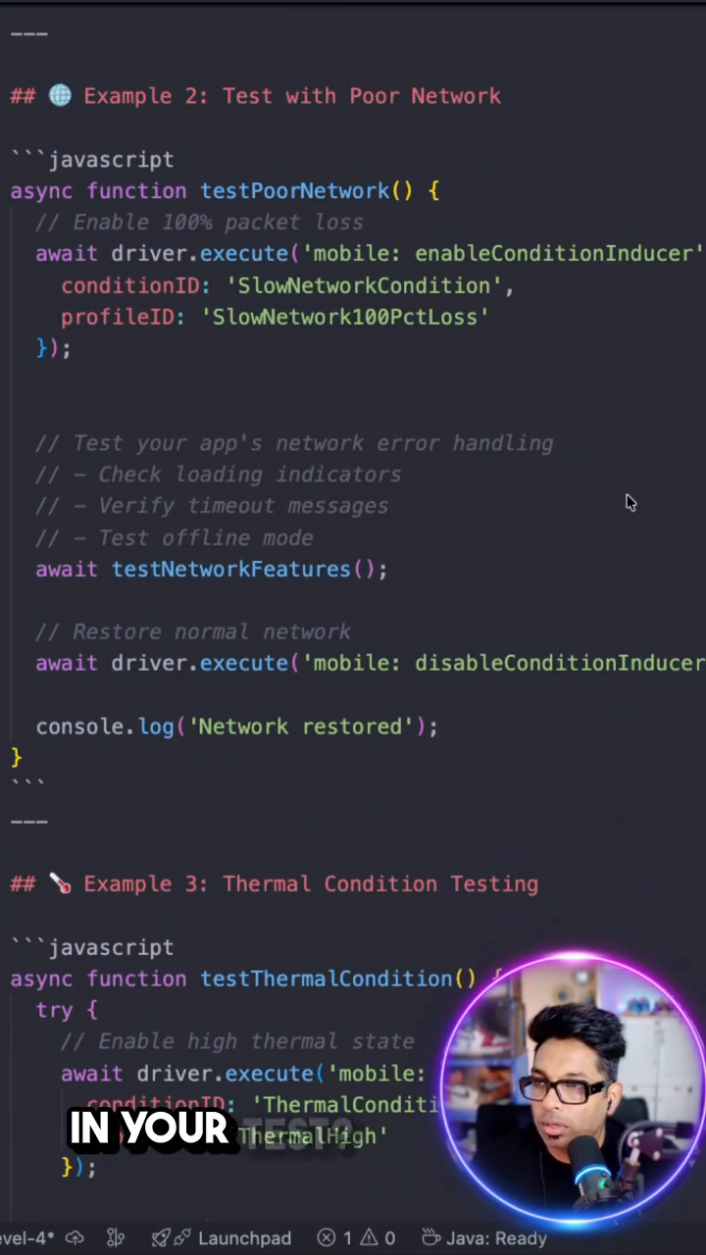
pyautogui.moveTo(239, 206)
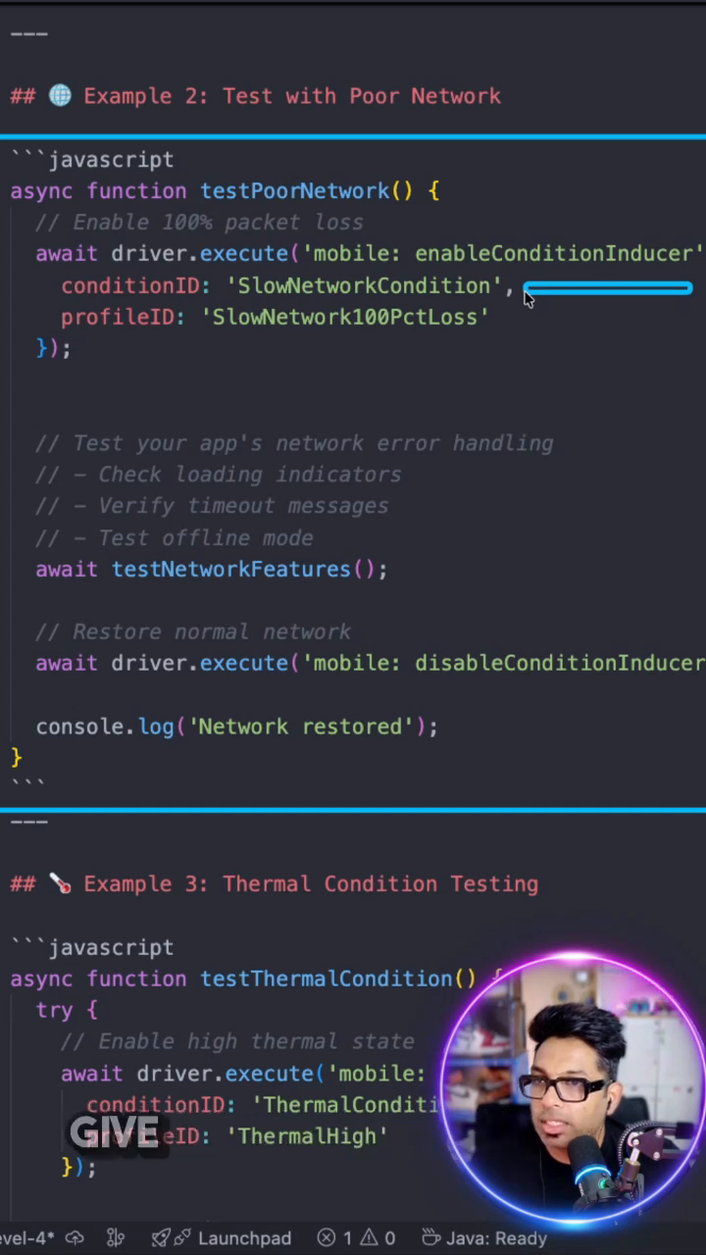
pyautogui.moveTo(686, 318)
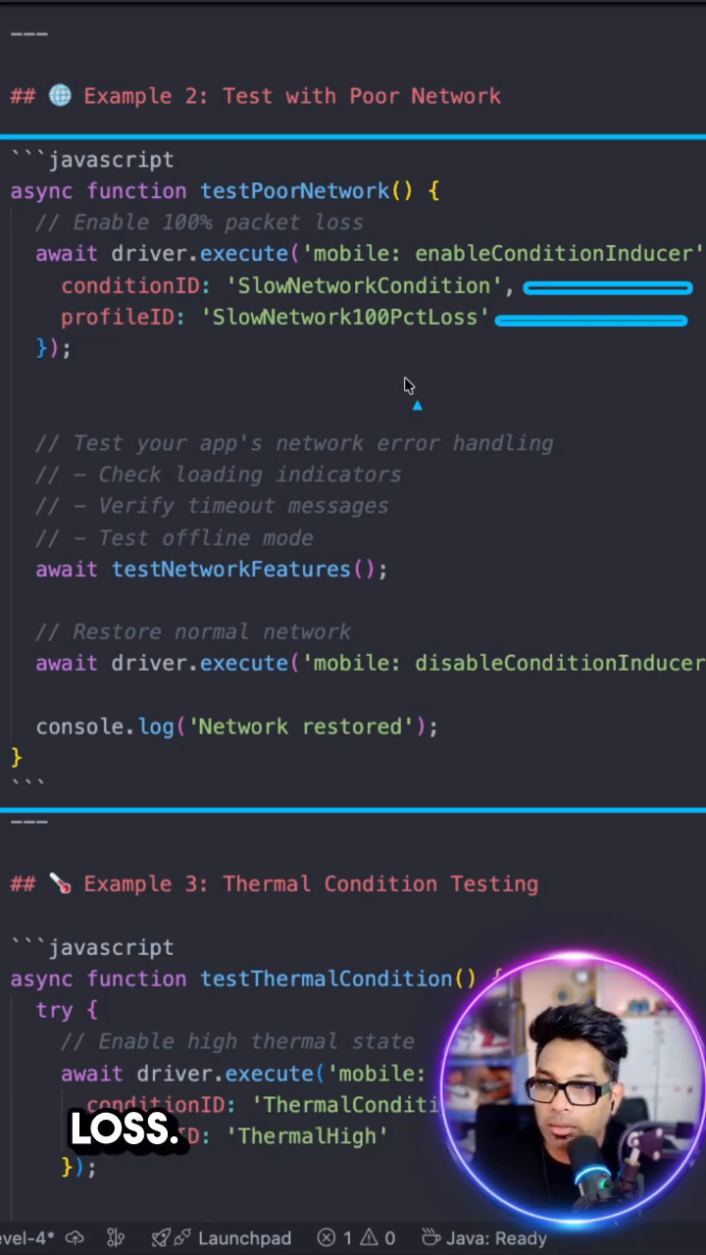
pyautogui.moveTo(337, 463)
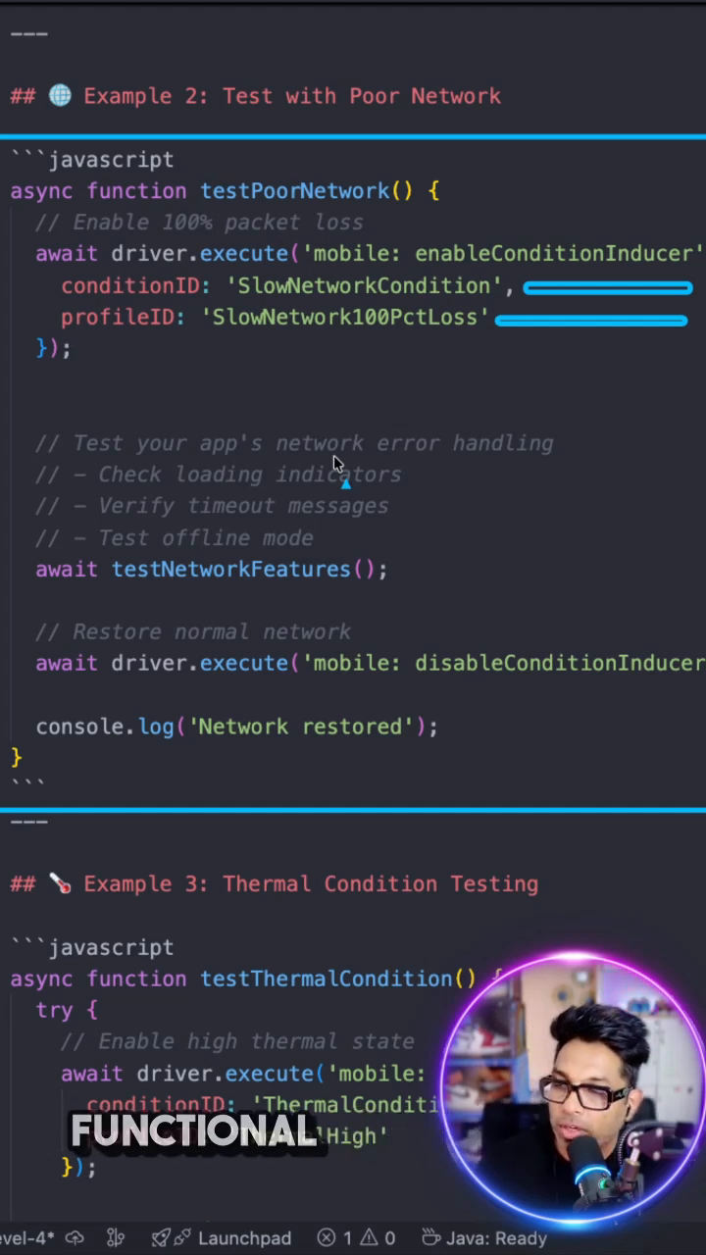
pyautogui.moveTo(310, 514)
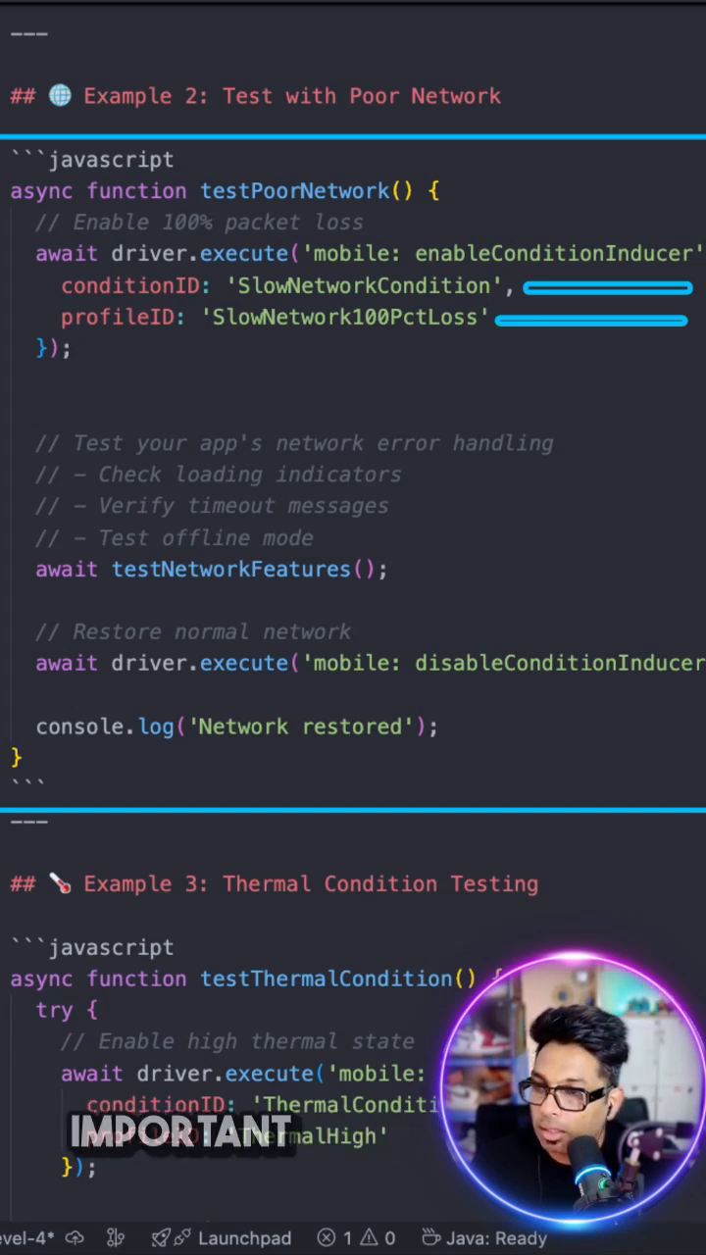
pyautogui.scroll(-3)
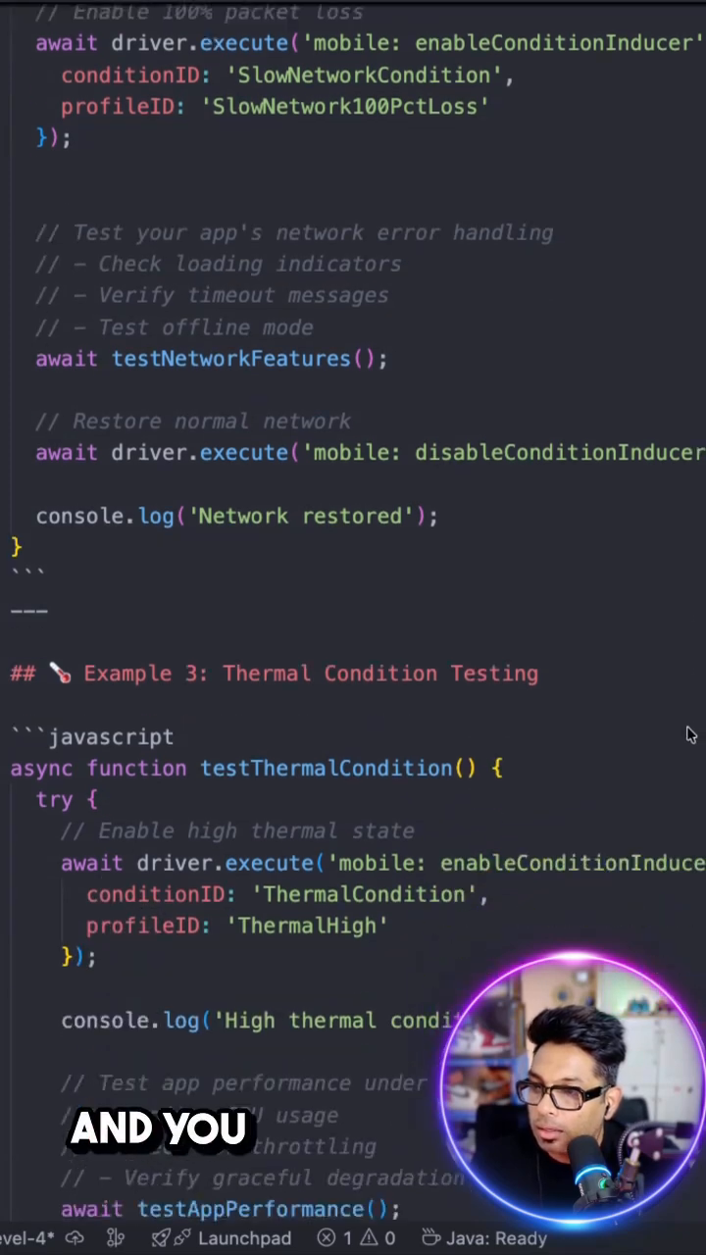
pyautogui.scroll(-3)
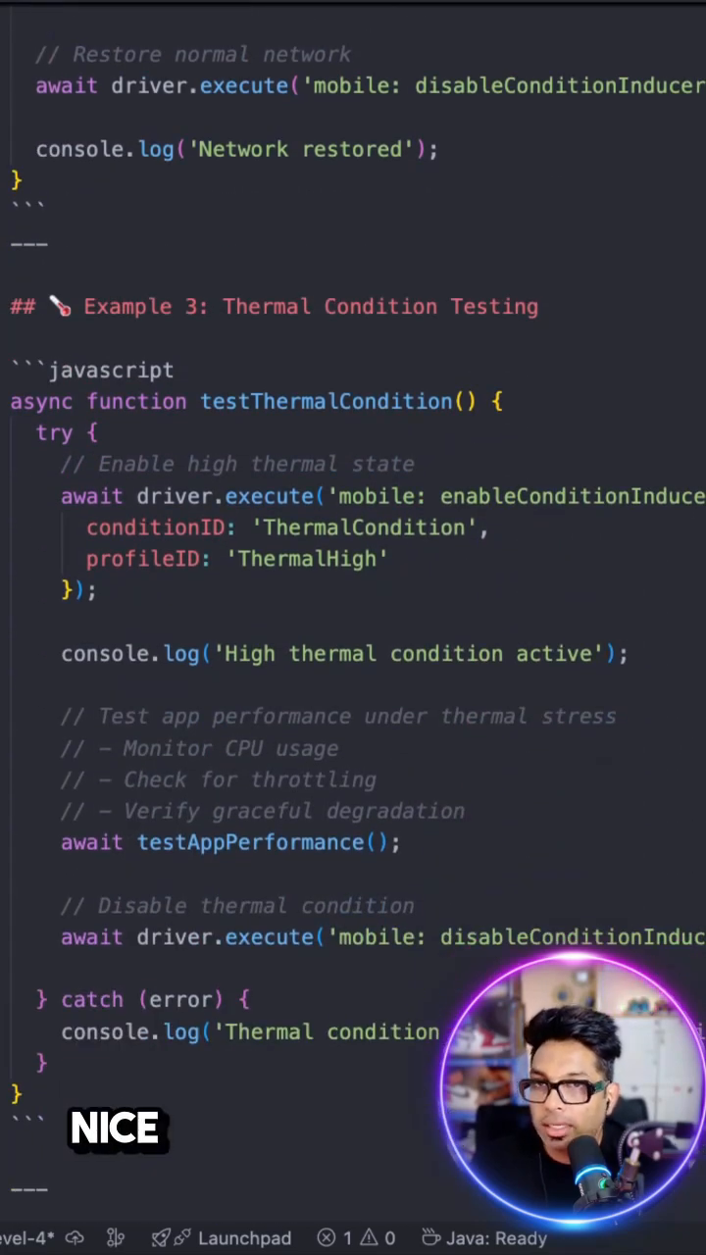